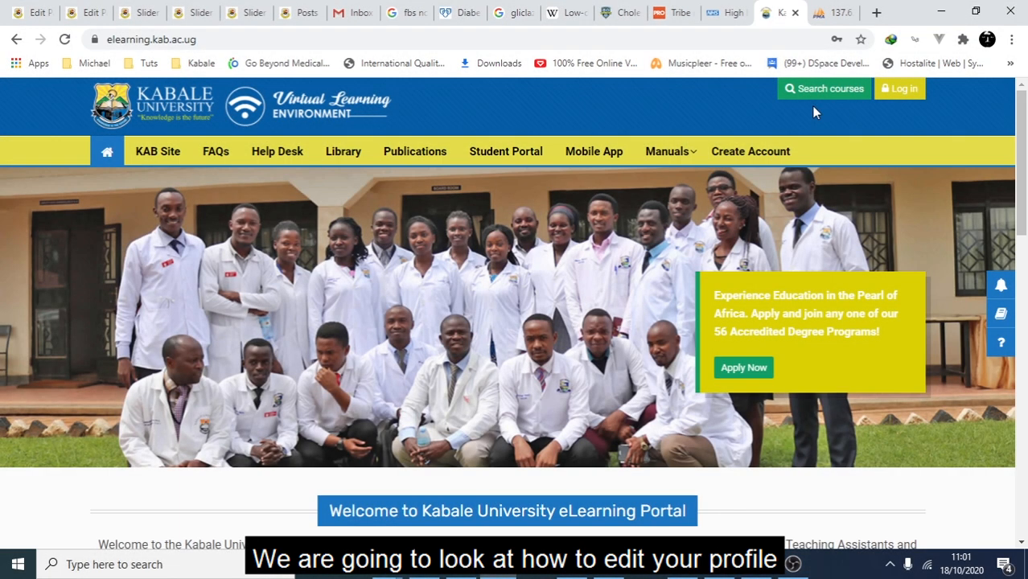
Log in to the Kabale University eLearning portal with your username and password
{"action": "left_click", "coordinate": [898, 89]}
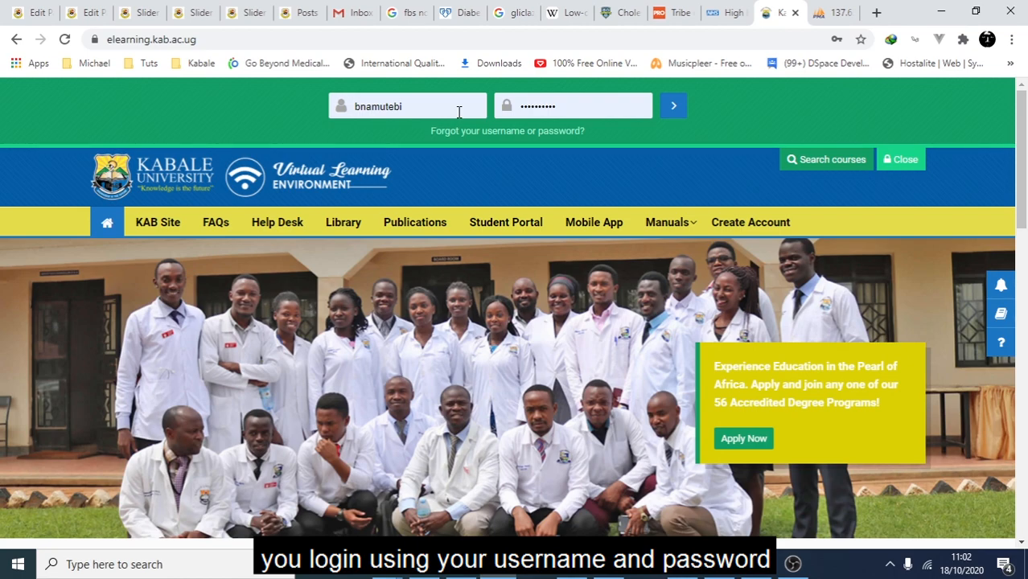
{"action": "left_click", "coordinate": [673, 105]}
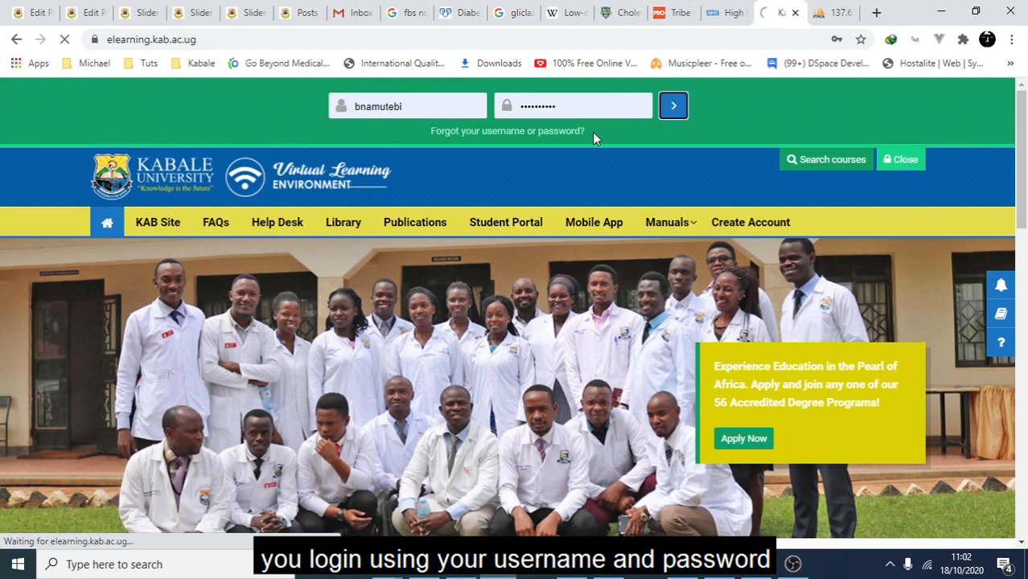
{"action": "left_click", "coordinate": [672, 106]}
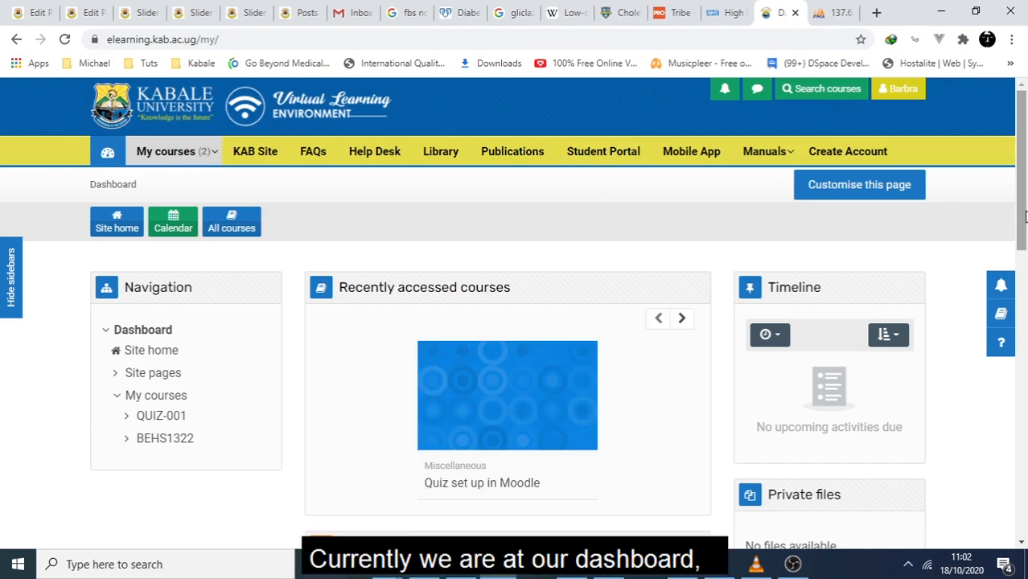
{"action": "mouse_move", "coordinate": [207, 208]}
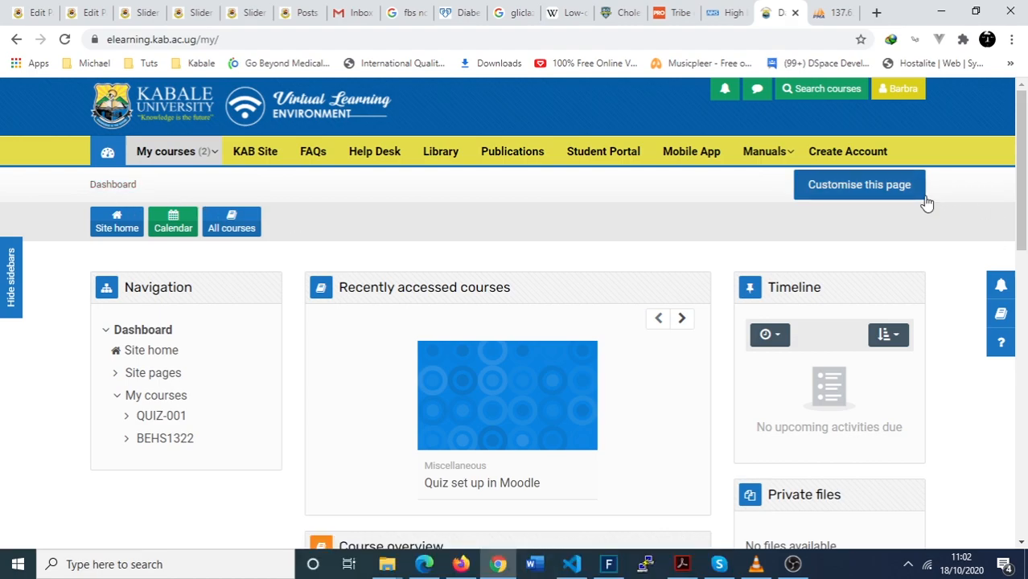
Open the user menu from your name and choose Profile
{"action": "left_click", "coordinate": [763, 152]}
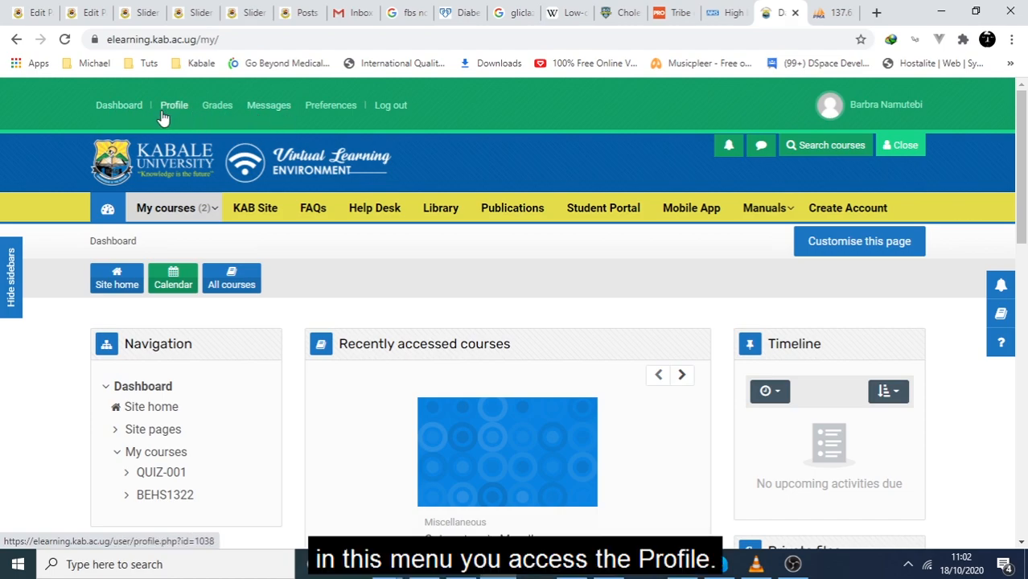
{"action": "left_click", "coordinate": [174, 104]}
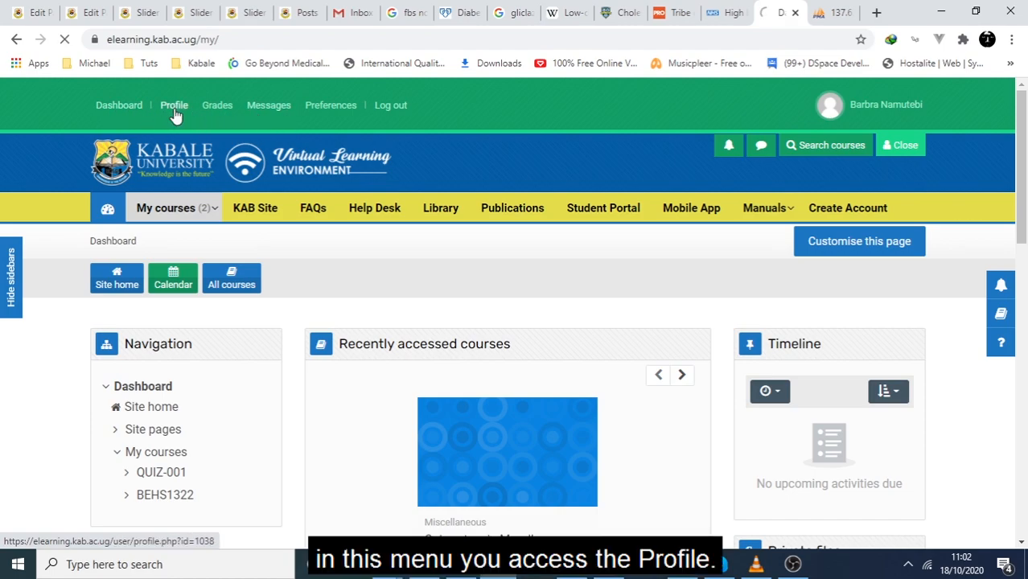
{"action": "left_click", "coordinate": [174, 105]}
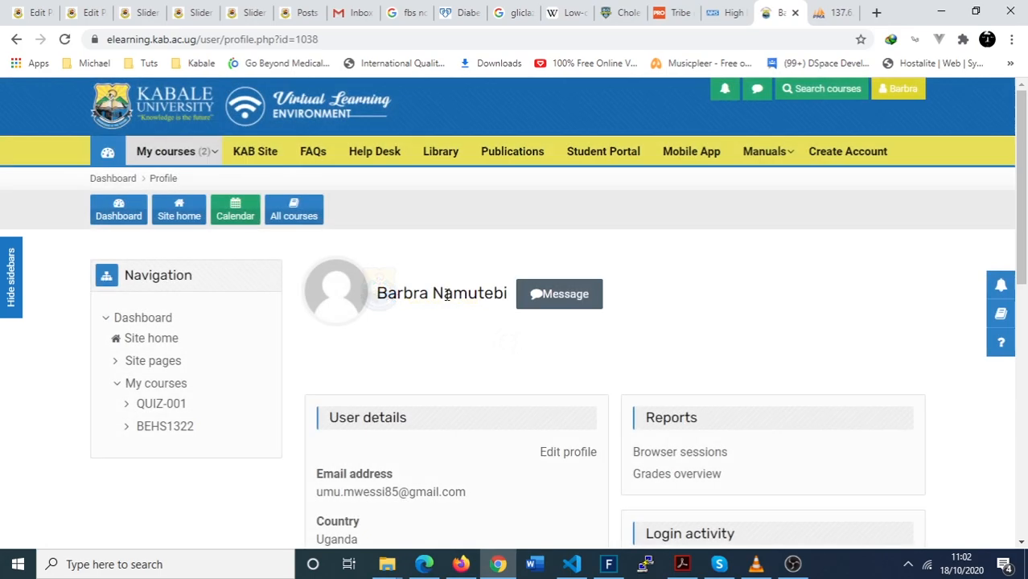
{"action": "scroll", "scroll_direction": "down", "scroll_amount": 3}
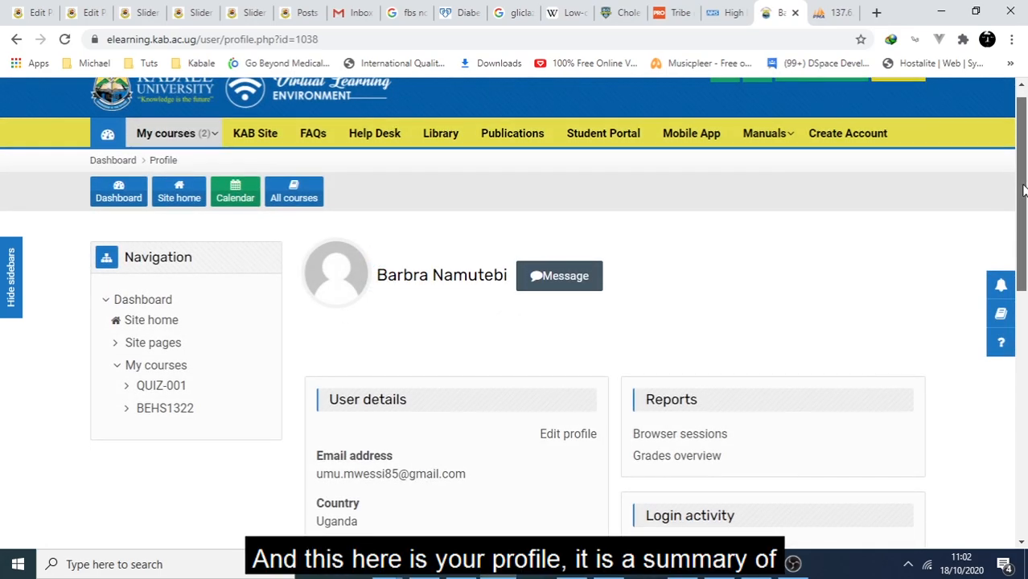
{"action": "scroll", "scroll_direction": "down", "scroll_amount": 3}
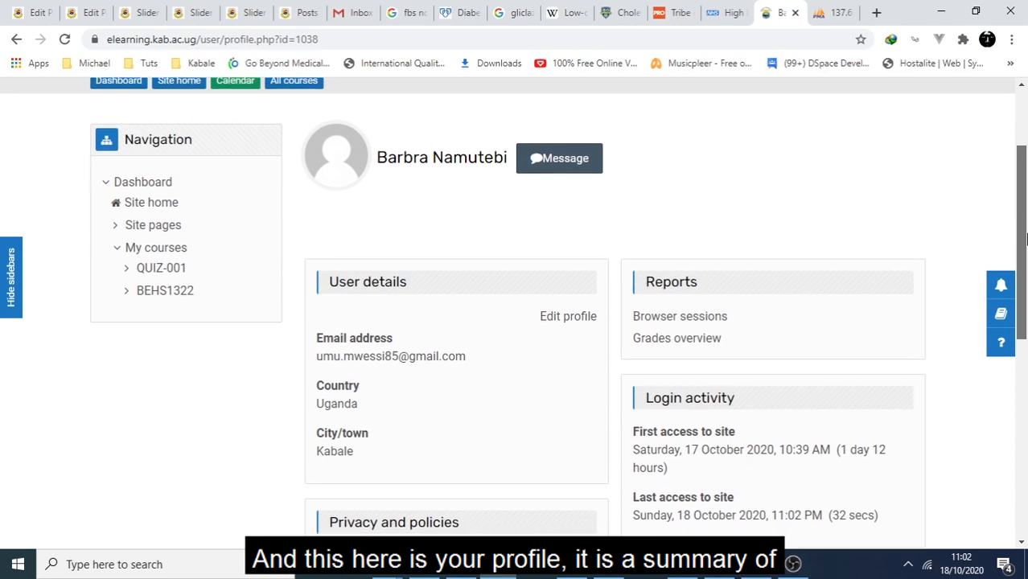
{"action": "scroll", "scroll_direction": "down", "scroll_amount": 3}
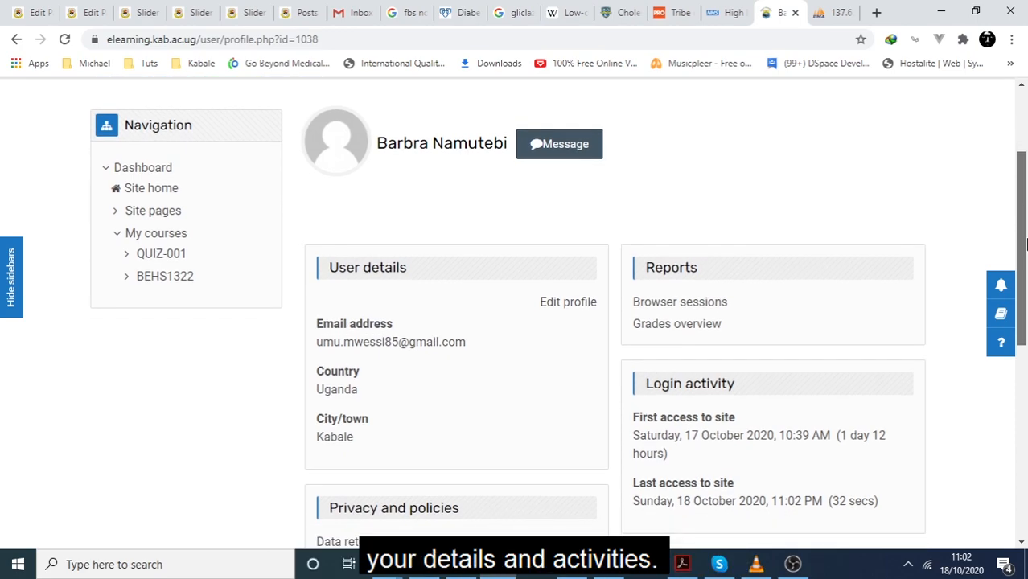
{"action": "scroll", "scroll_direction": "down", "scroll_amount": 3}
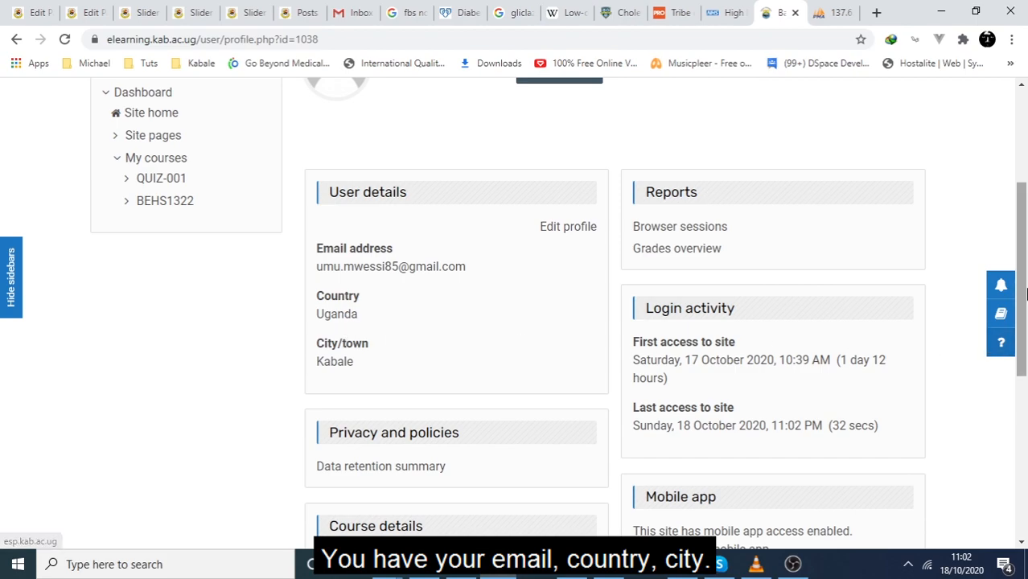
{"action": "scroll", "scroll_direction": "down", "scroll_amount": 3}
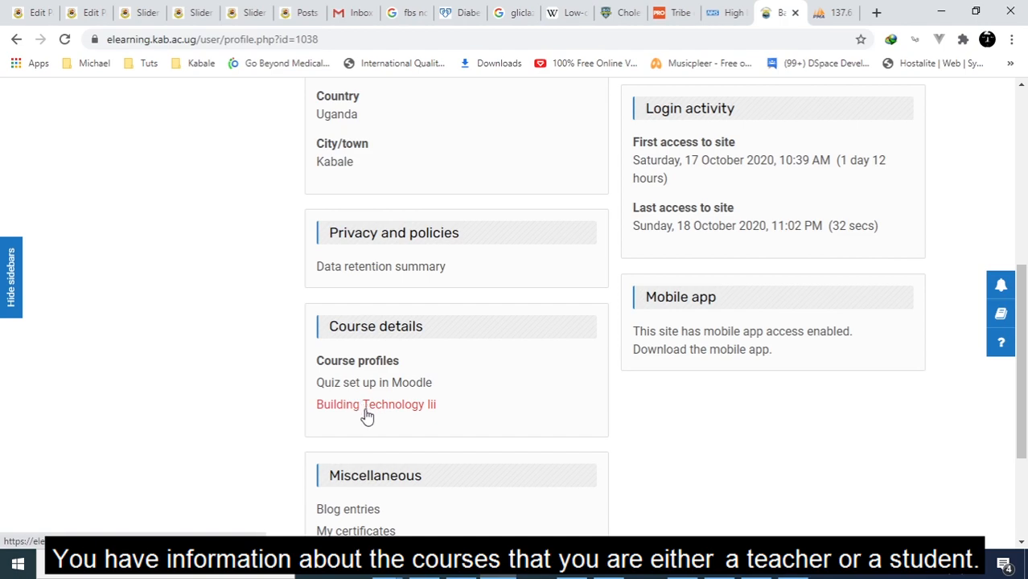
{"action": "mouse_move", "coordinate": [374, 382]}
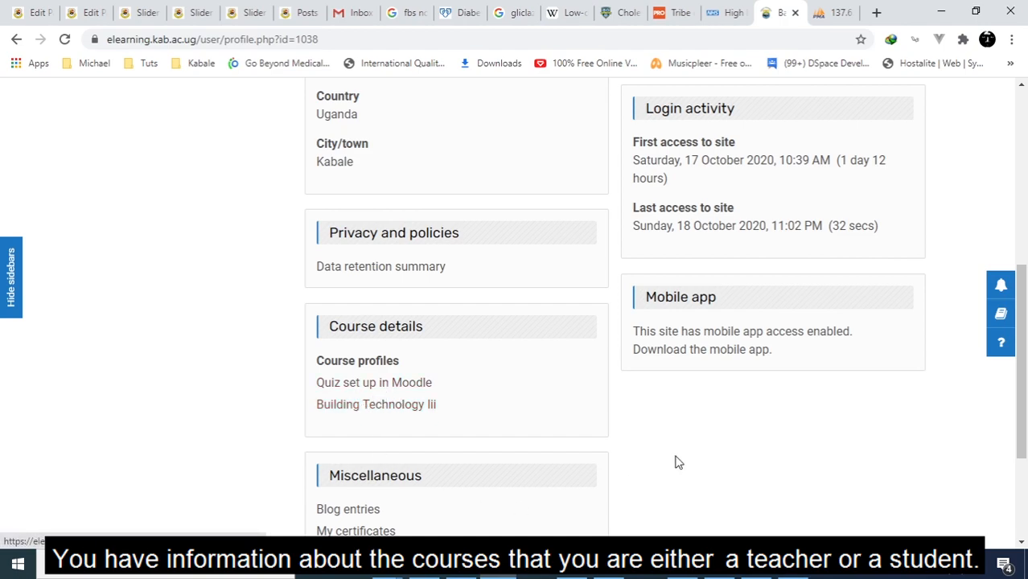
{"action": "scroll", "scroll_direction": "up", "scroll_amount": 3}
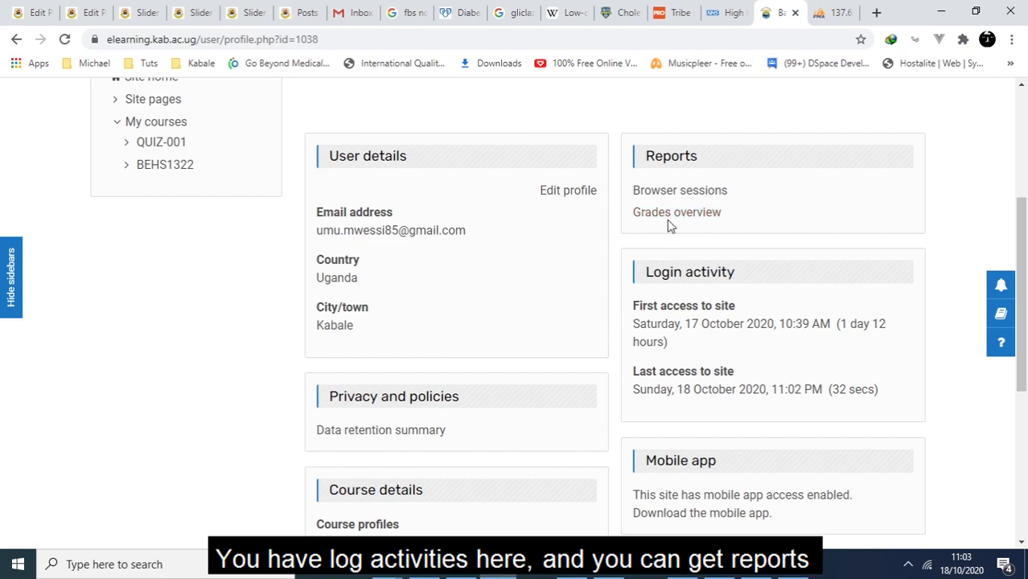
{"action": "mouse_move", "coordinate": [680, 190]}
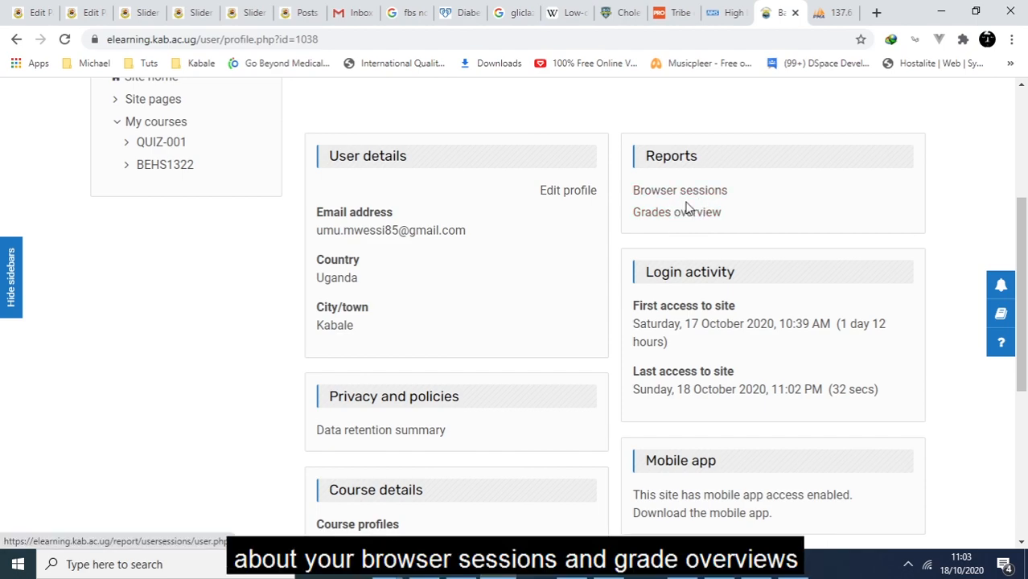
{"action": "mouse_move", "coordinate": [1002, 317]}
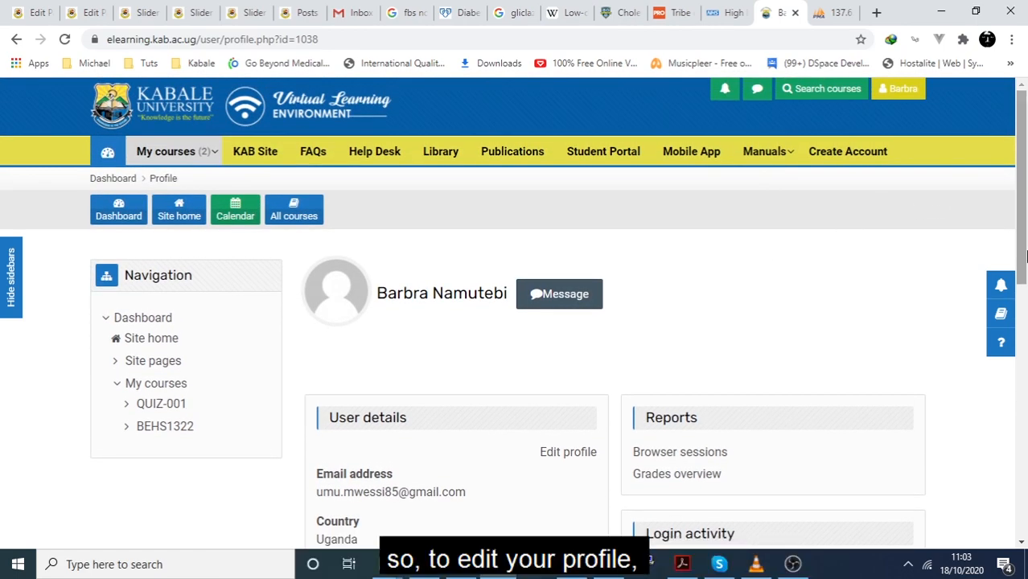
{"action": "scroll", "scroll_direction": "down", "scroll_amount": 3}
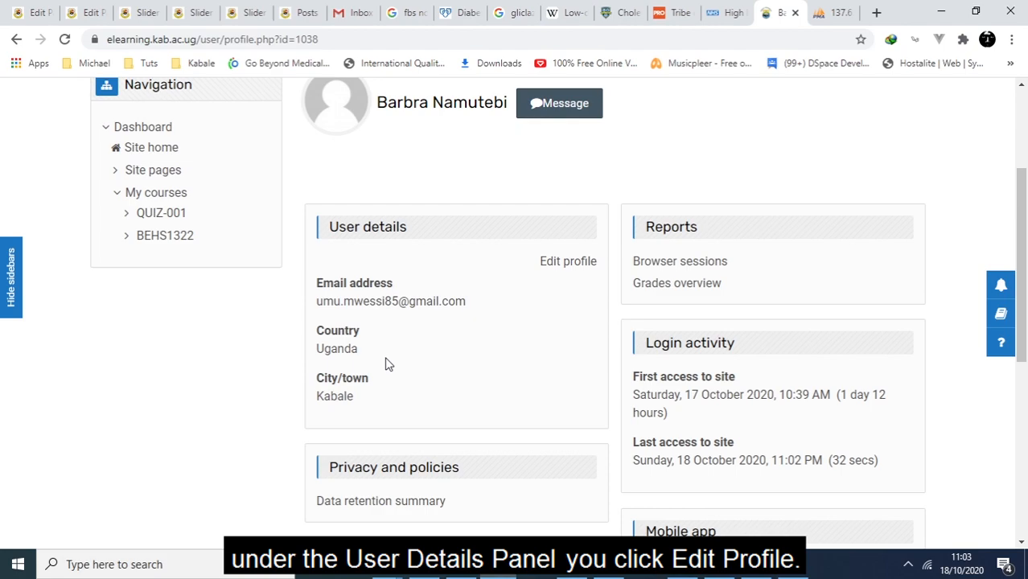
Open Edit profile from User details and view the Email display visibility options
{"action": "left_click", "coordinate": [568, 261]}
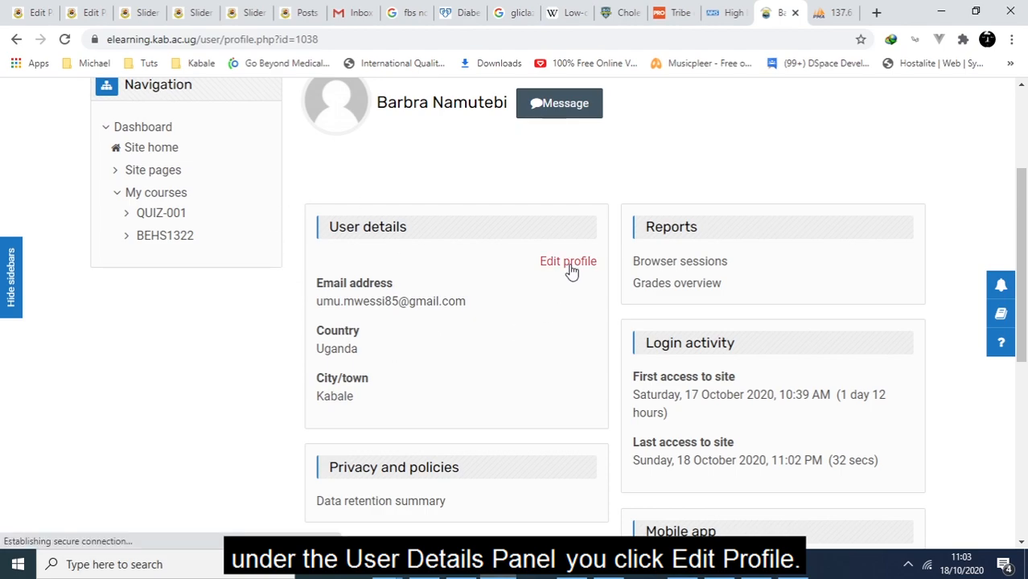
{"action": "left_click", "coordinate": [568, 261]}
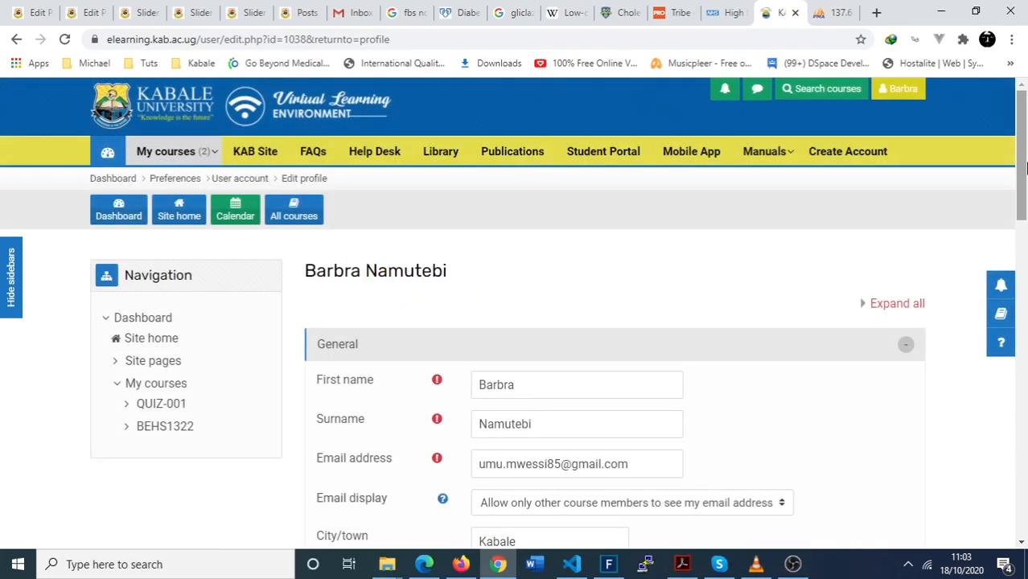
{"action": "scroll", "scroll_direction": "down", "scroll_amount": 3}
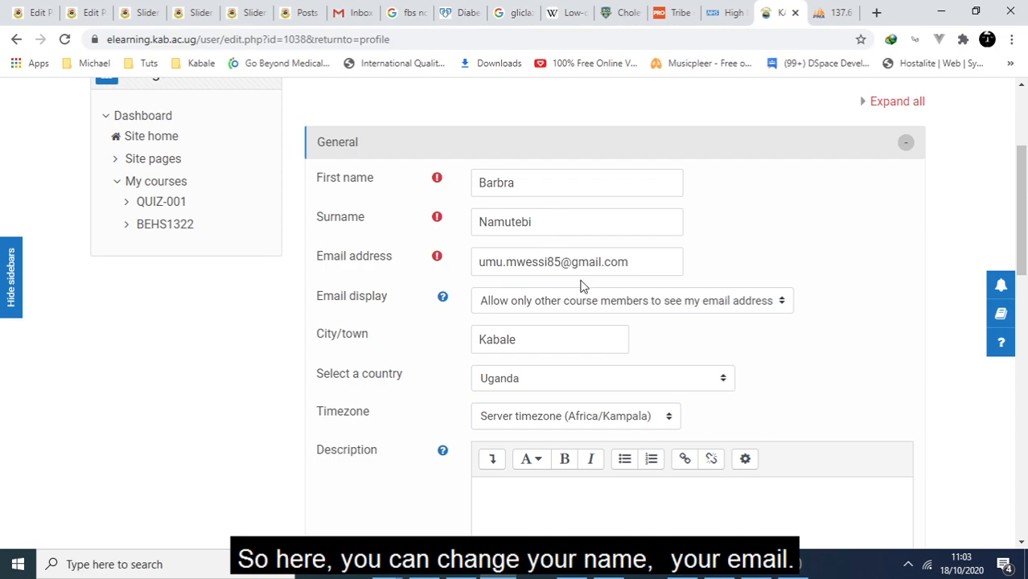
{"action": "mouse_move", "coordinate": [684, 312]}
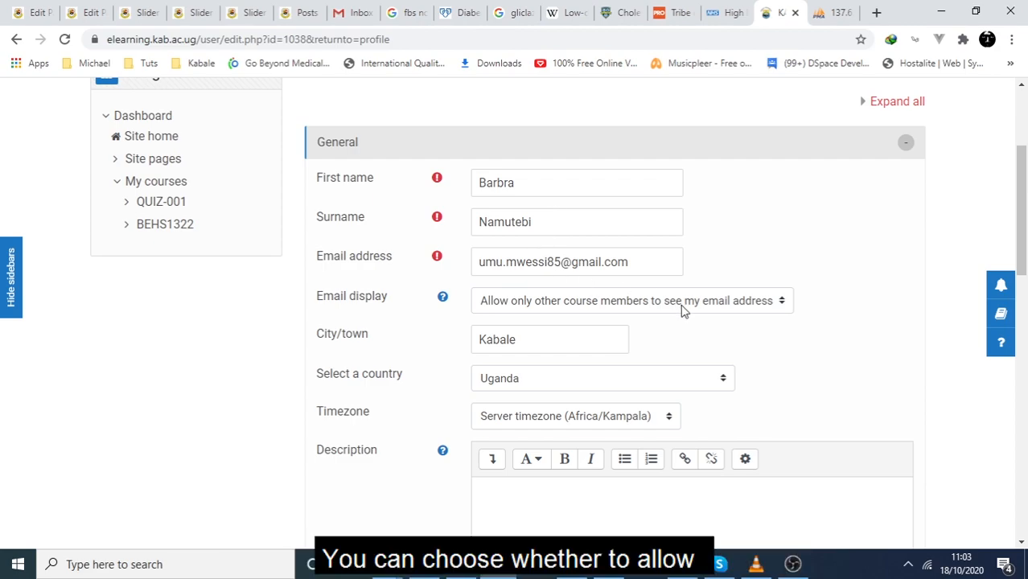
{"action": "left_click", "coordinate": [630, 300]}
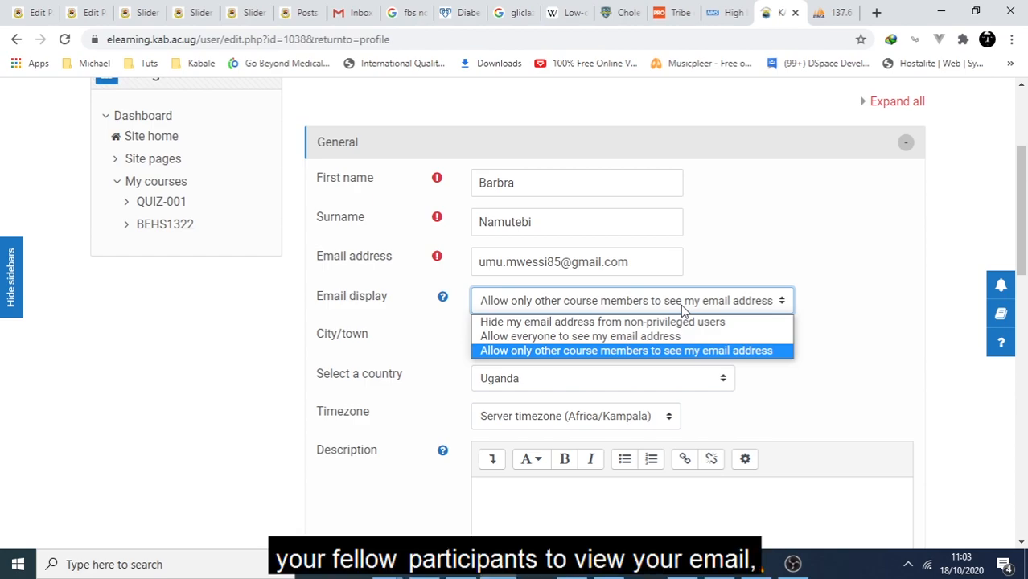
{"action": "mouse_move", "coordinate": [579, 336]}
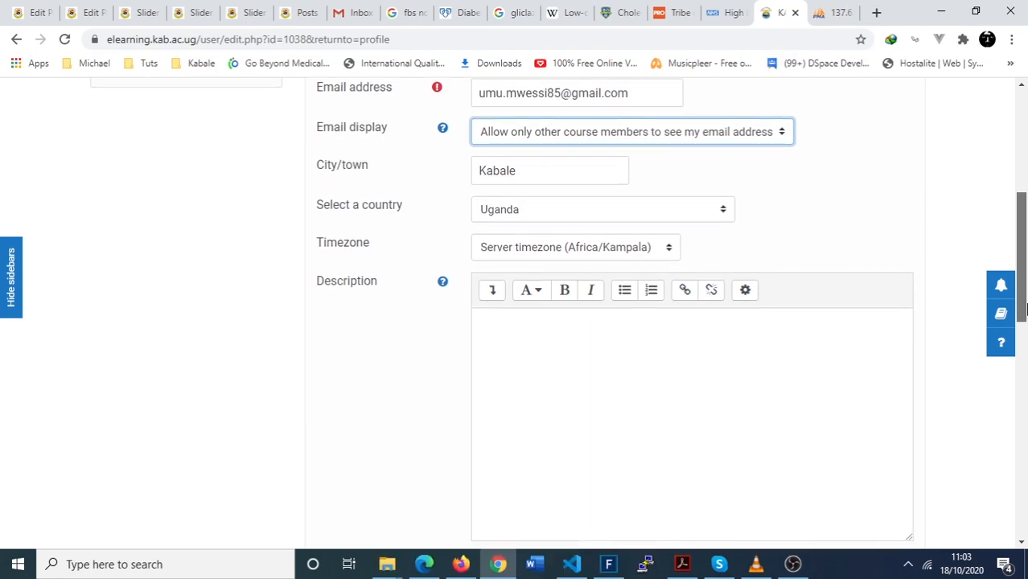
Enter the sustainability education and philosophy biography, then scroll to User picture
{"action": "scroll", "scroll_direction": "down", "scroll_amount": 3}
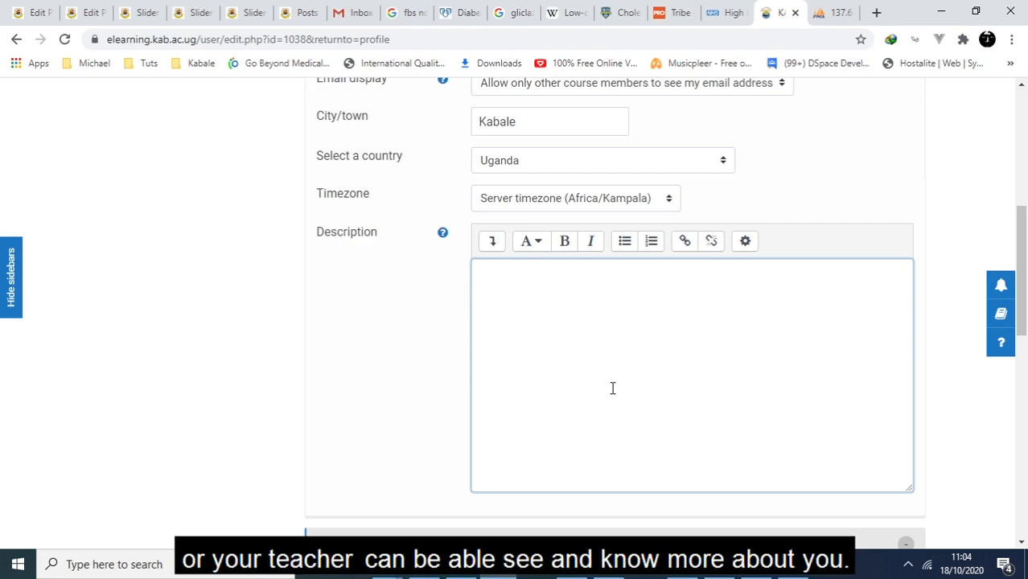
{"action": "scroll", "scroll_direction": "down", "scroll_amount": 3}
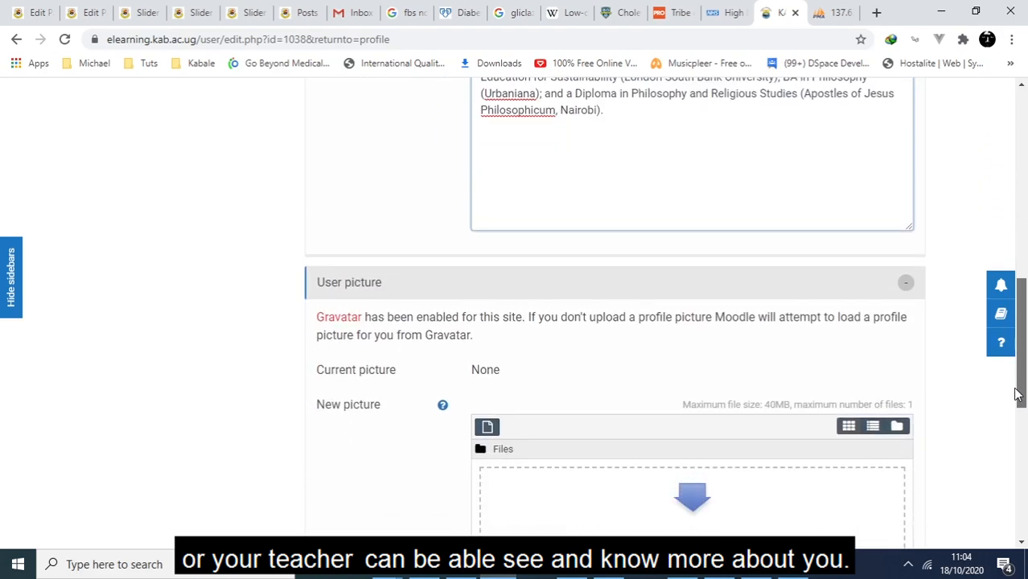
{"action": "scroll", "scroll_direction": "down", "scroll_amount": 3}
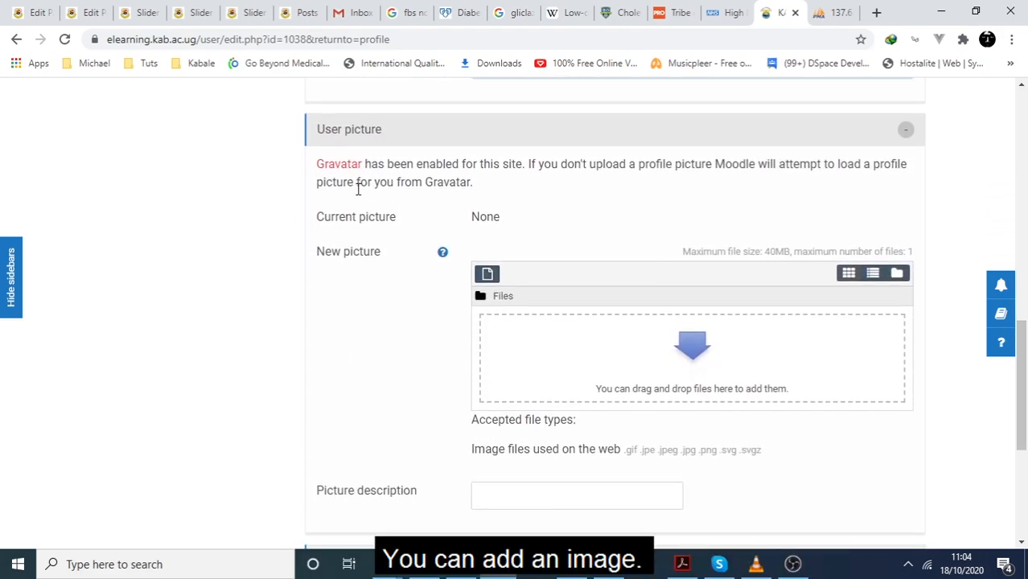
{"action": "mouse_move", "coordinate": [486, 274]}
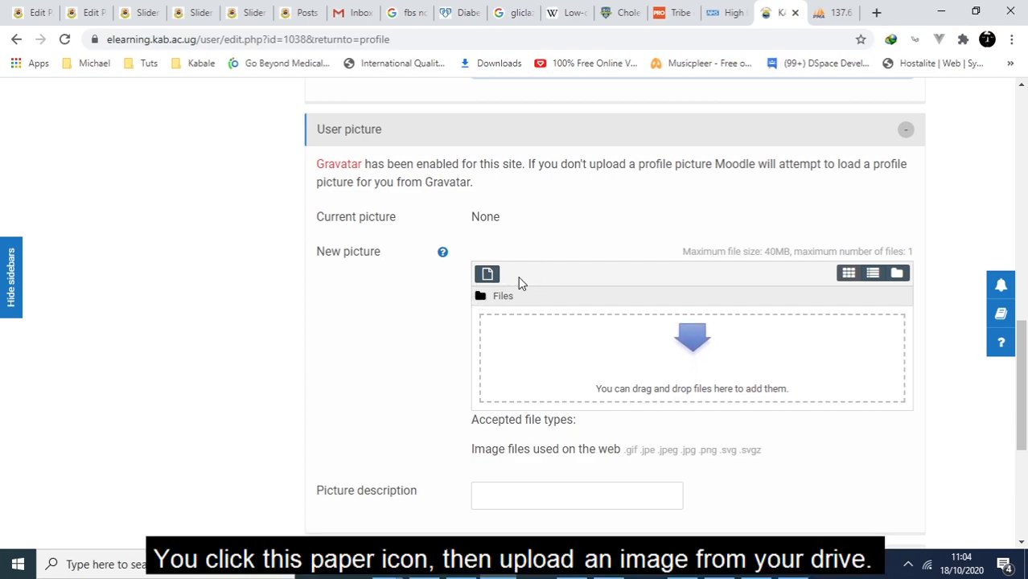
Upload Barbra.jpg from the computer into the User picture area
{"action": "left_click", "coordinate": [487, 274]}
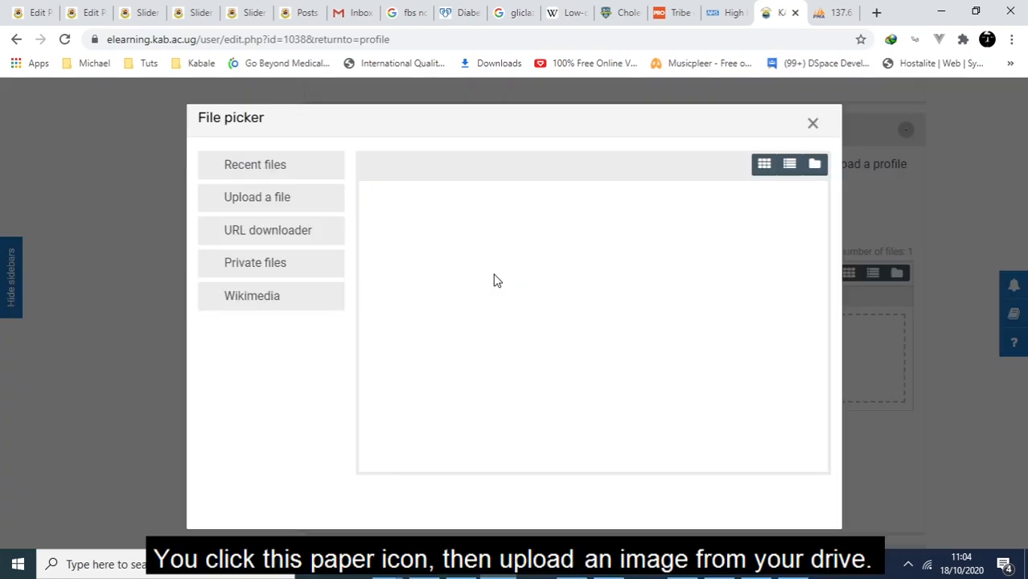
{"action": "left_click", "coordinate": [257, 197]}
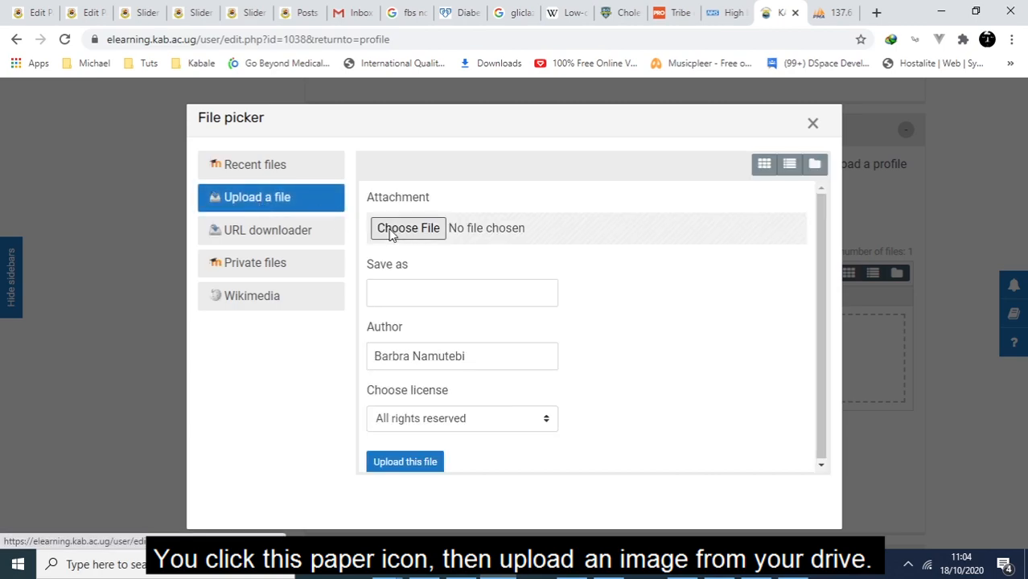
{"action": "mouse_move", "coordinate": [418, 238]}
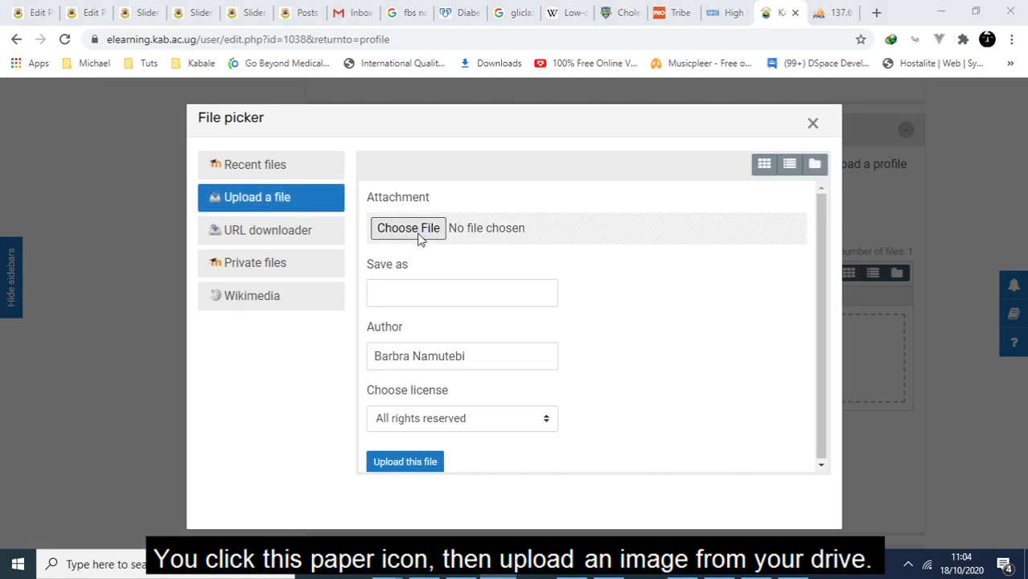
{"action": "left_click", "coordinate": [407, 228]}
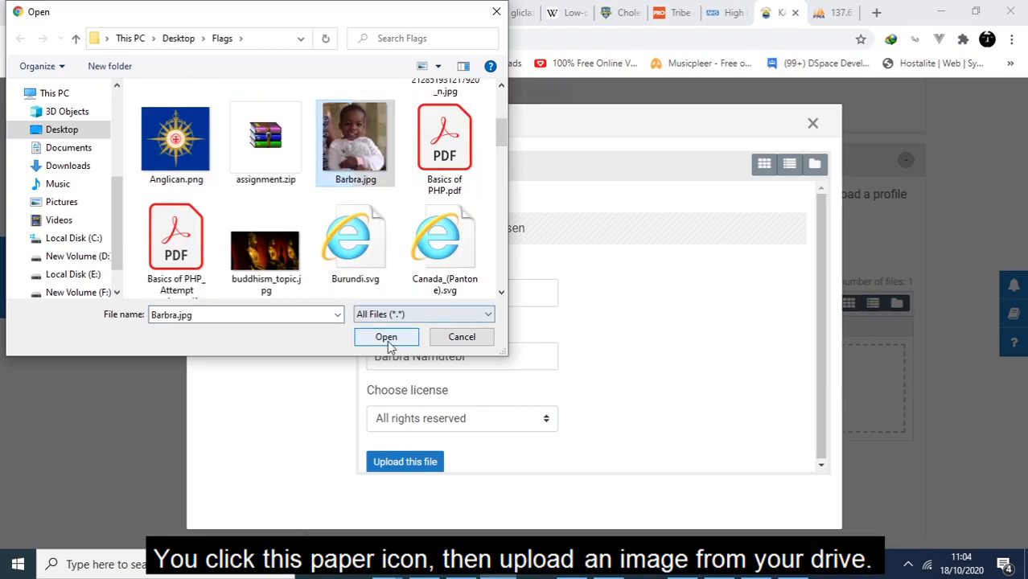
{"action": "left_click", "coordinate": [386, 336]}
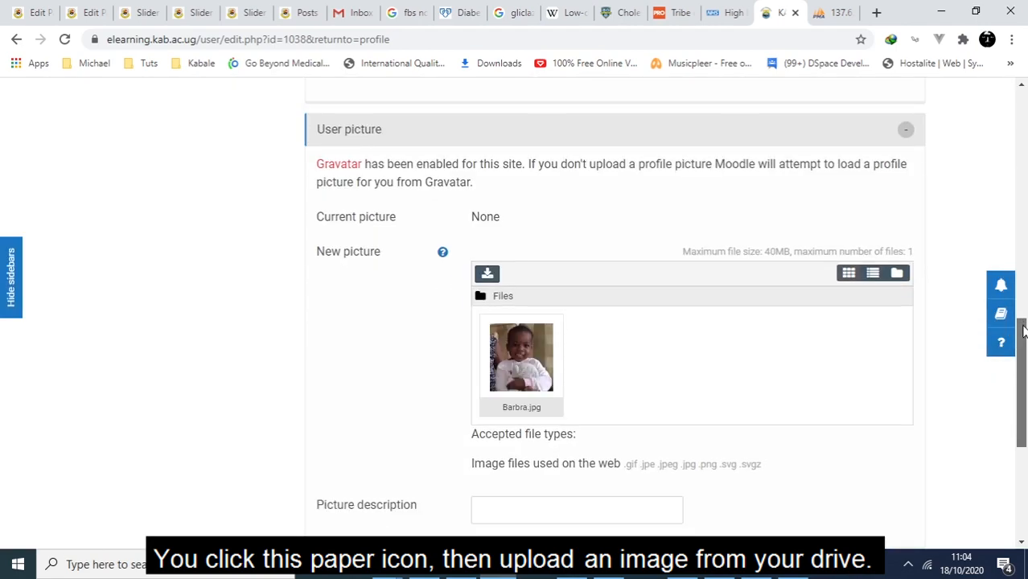
{"action": "scroll", "scroll_direction": "down", "scroll_amount": 3}
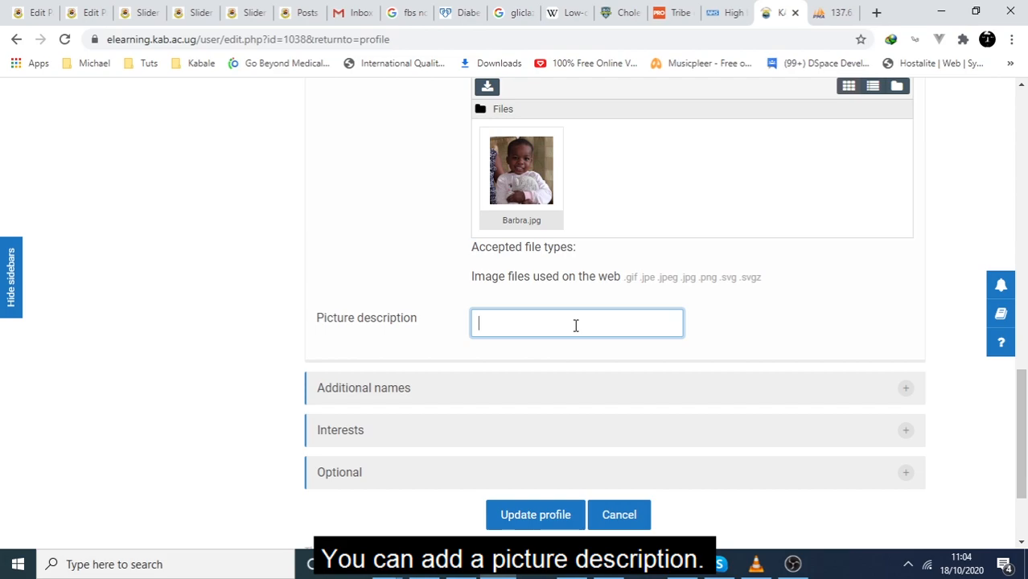
{"action": "type", "text": "Barbra"}
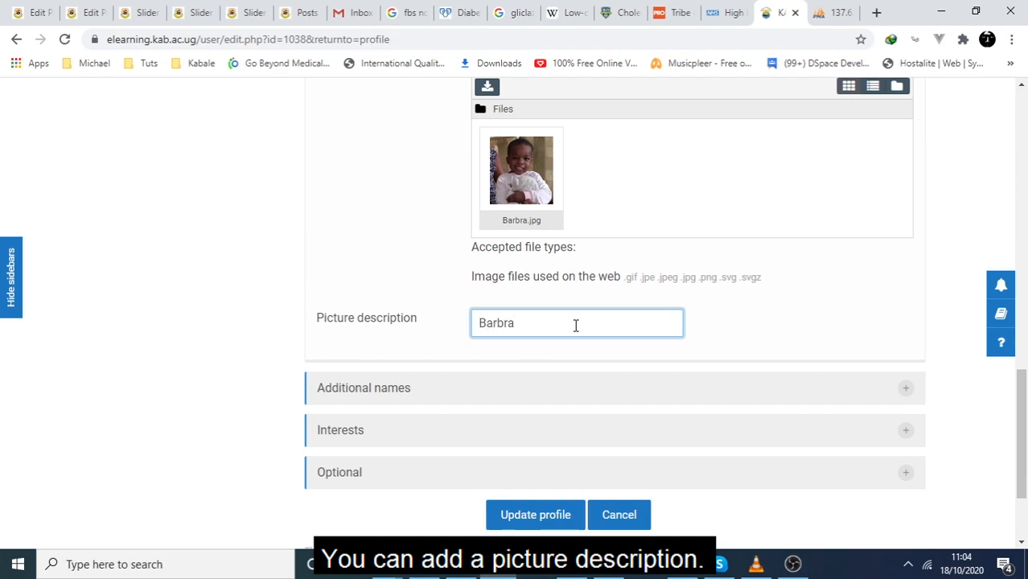
{"action": "type", "text": "Namutebi"}
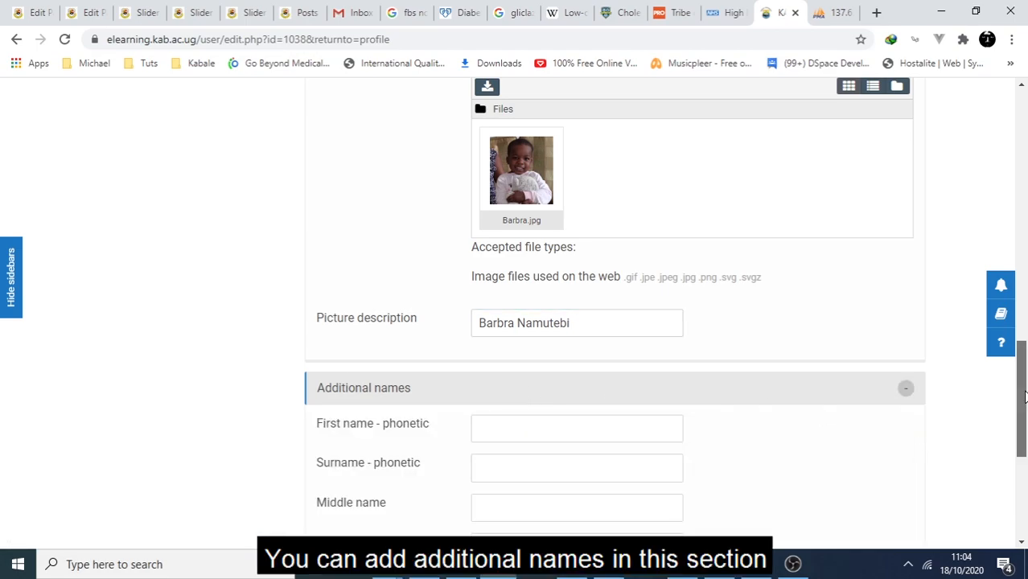
Scroll down the edit profile form and expand the empty Interests section
{"action": "scroll", "scroll_direction": "down", "scroll_amount": 3}
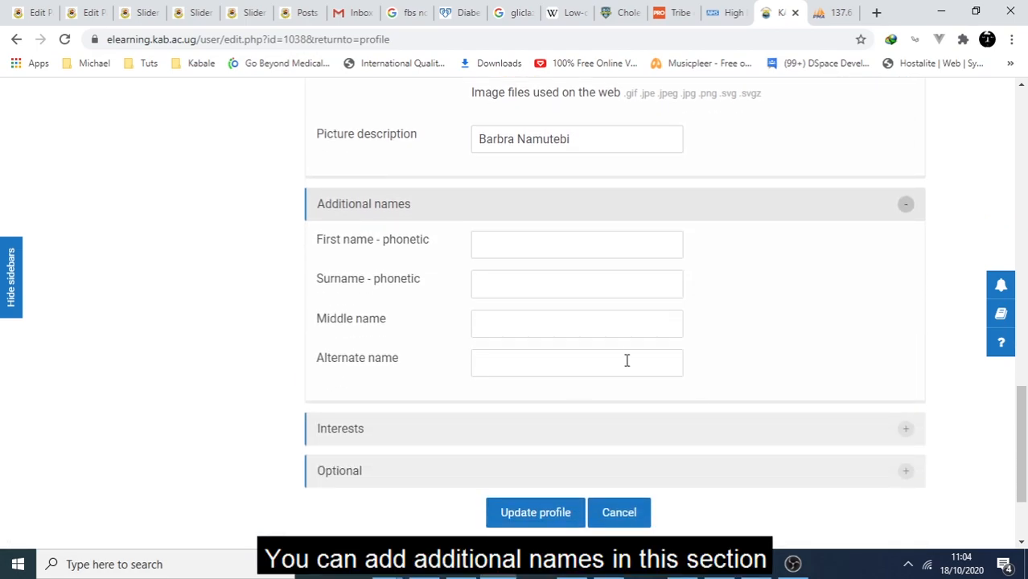
{"action": "mouse_move", "coordinate": [1012, 414]}
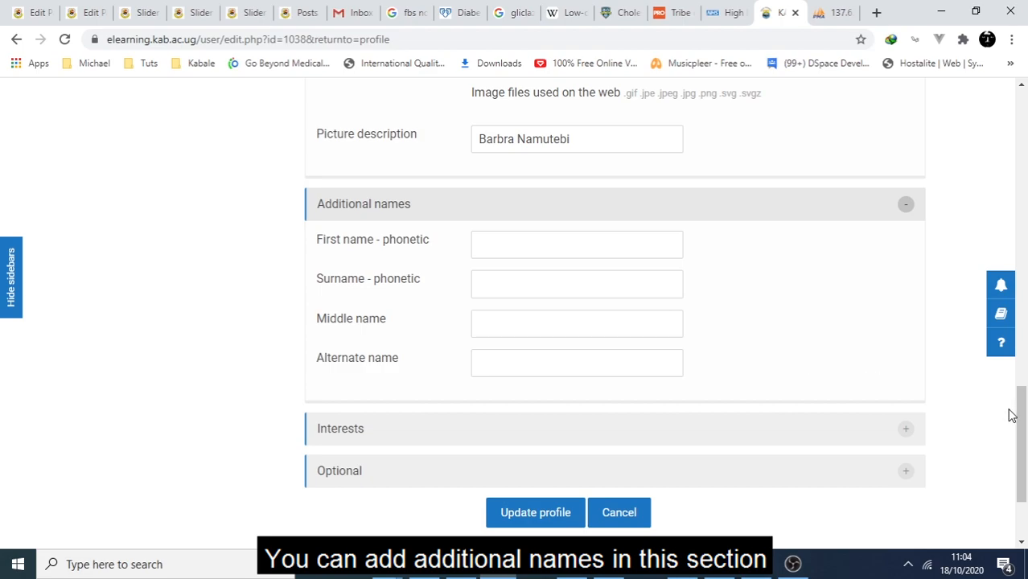
{"action": "scroll", "scroll_direction": "down", "scroll_amount": 3}
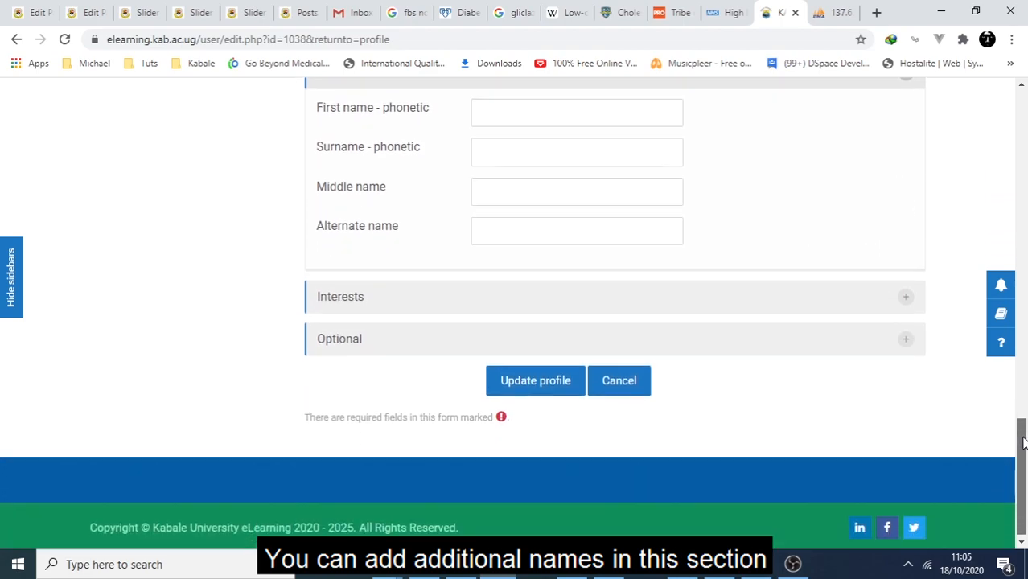
{"action": "scroll", "scroll_direction": "down", "scroll_amount": 3}
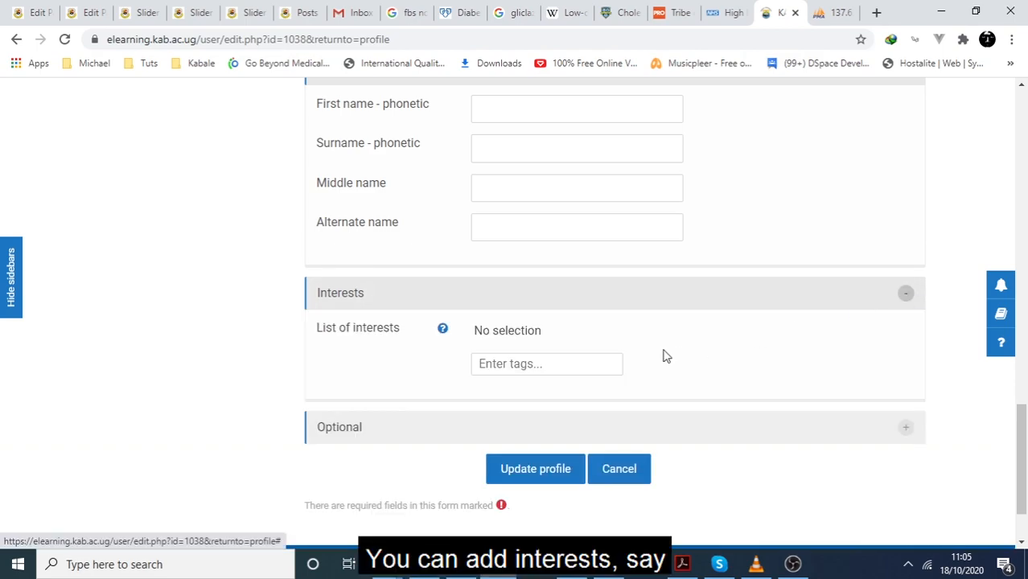
Add Swimming and hiking as interest tags, then expand the Optional section
{"action": "left_click", "coordinate": [547, 364]}
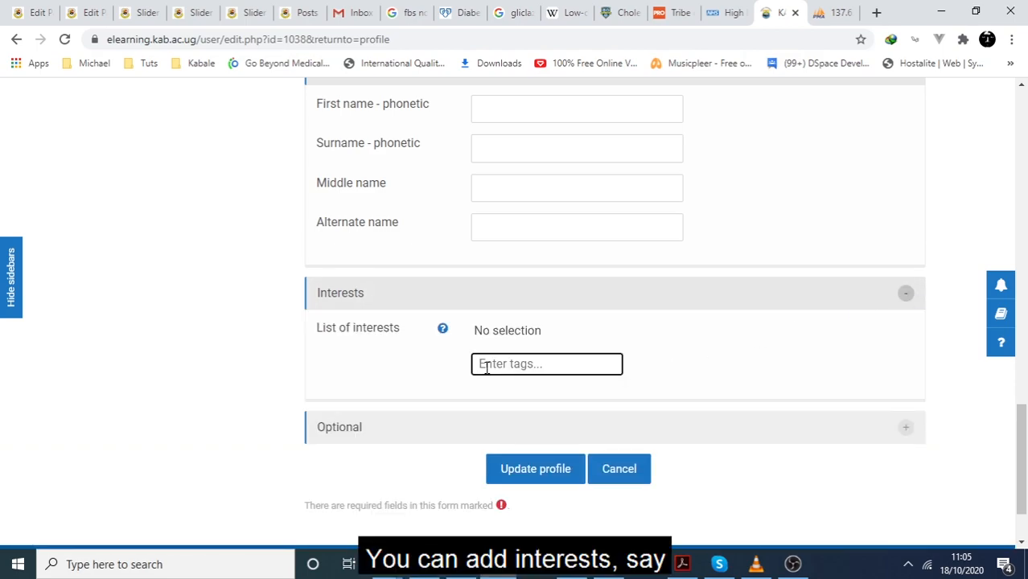
{"action": "type", "text": "Swi"}
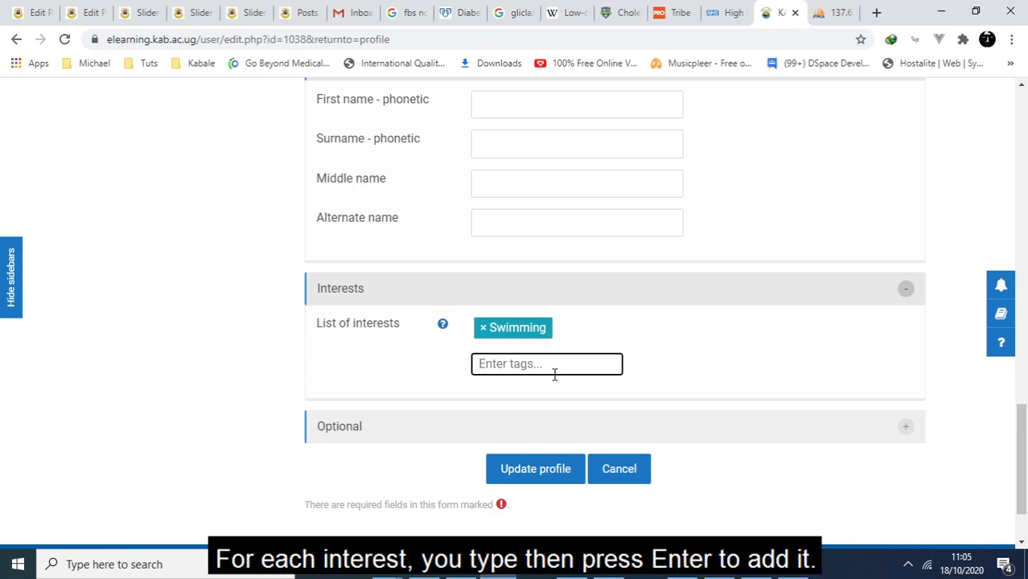
{"action": "type", "text": "hiki"}
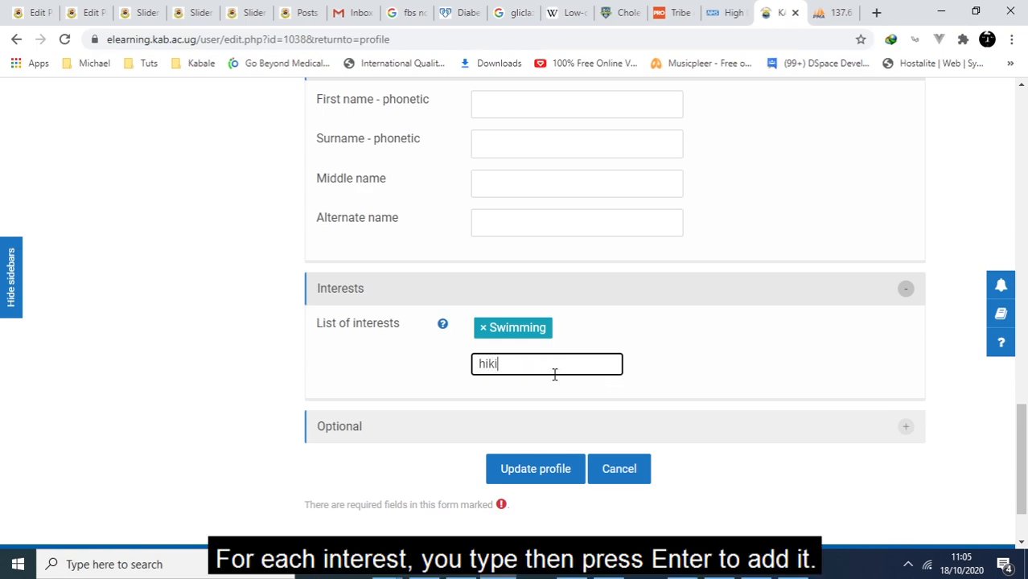
{"action": "type", "text": "ng"}
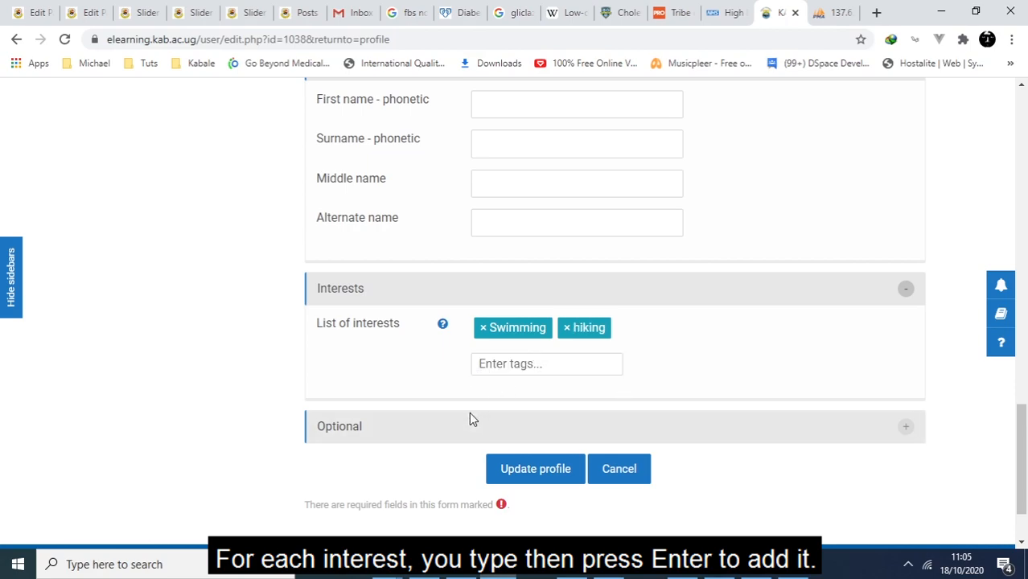
{"action": "mouse_move", "coordinate": [932, 429]}
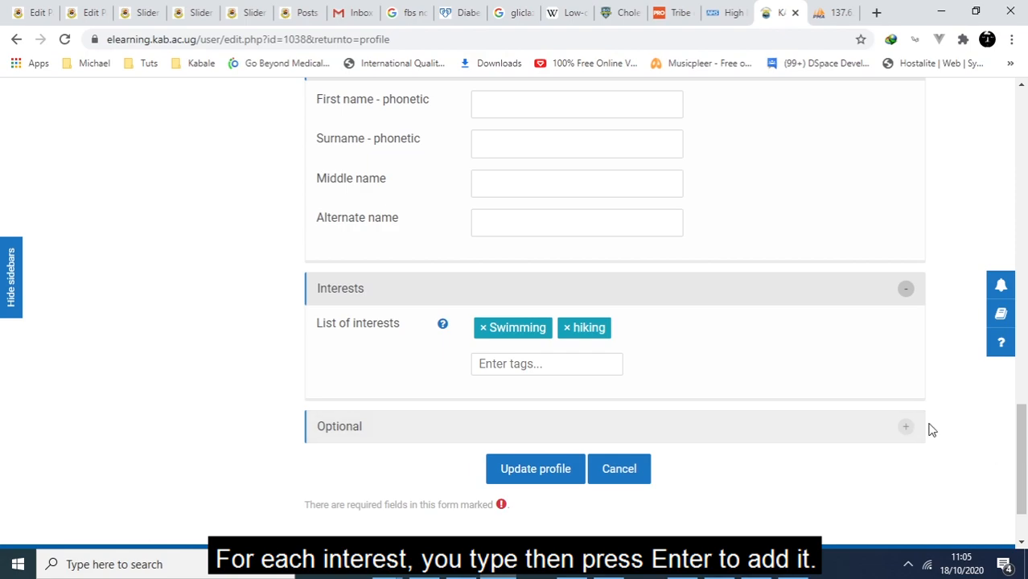
{"action": "left_click", "coordinate": [905, 426]}
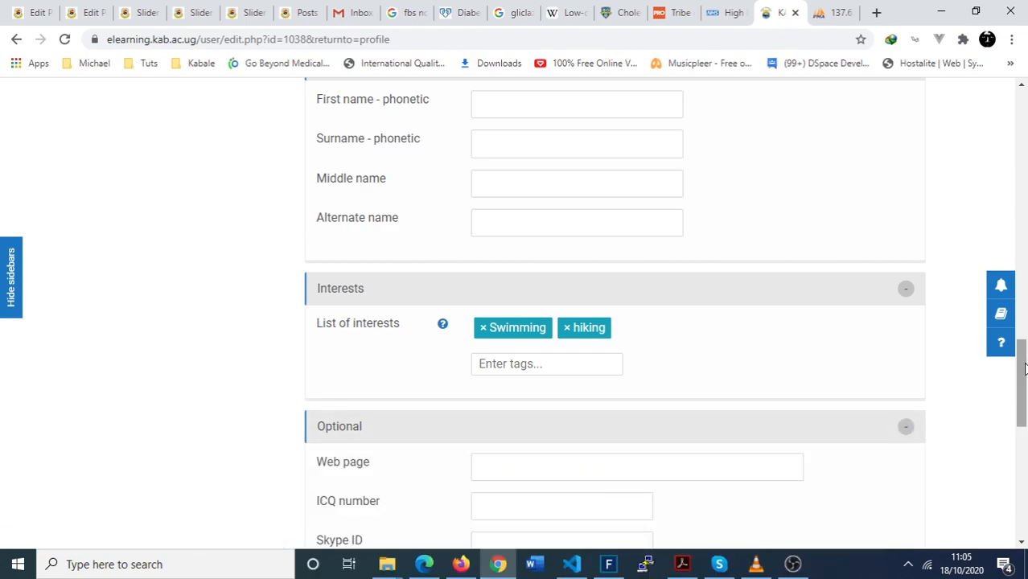
{"action": "scroll", "scroll_direction": "down", "scroll_amount": 3}
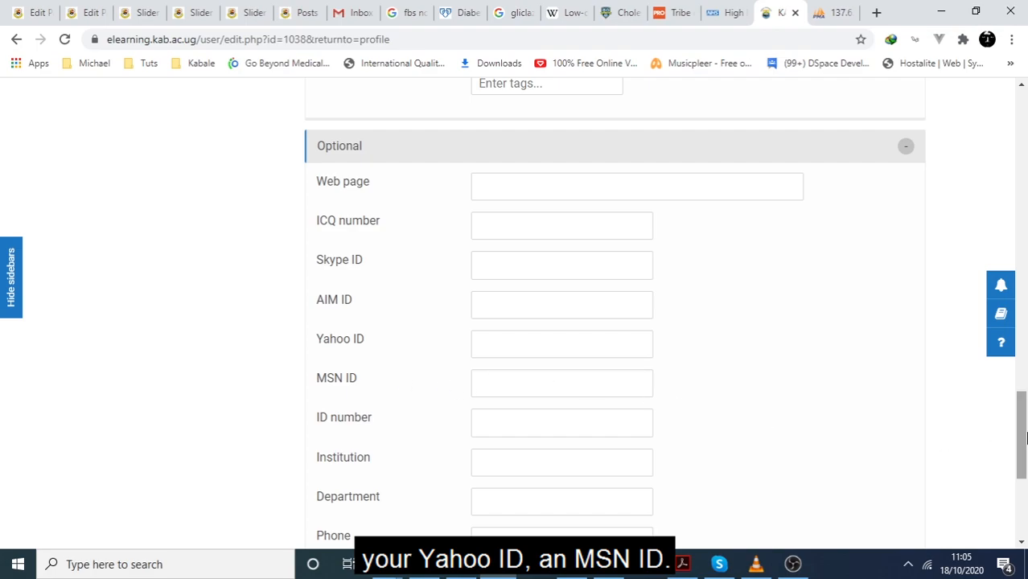
{"action": "scroll", "scroll_direction": "down", "scroll_amount": 3}
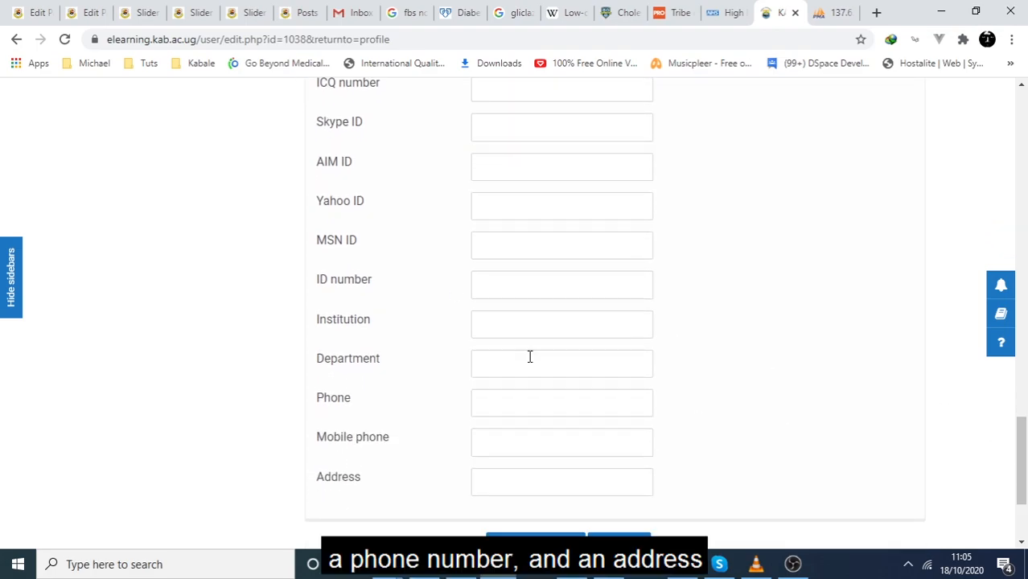
{"action": "mouse_move", "coordinate": [725, 521]}
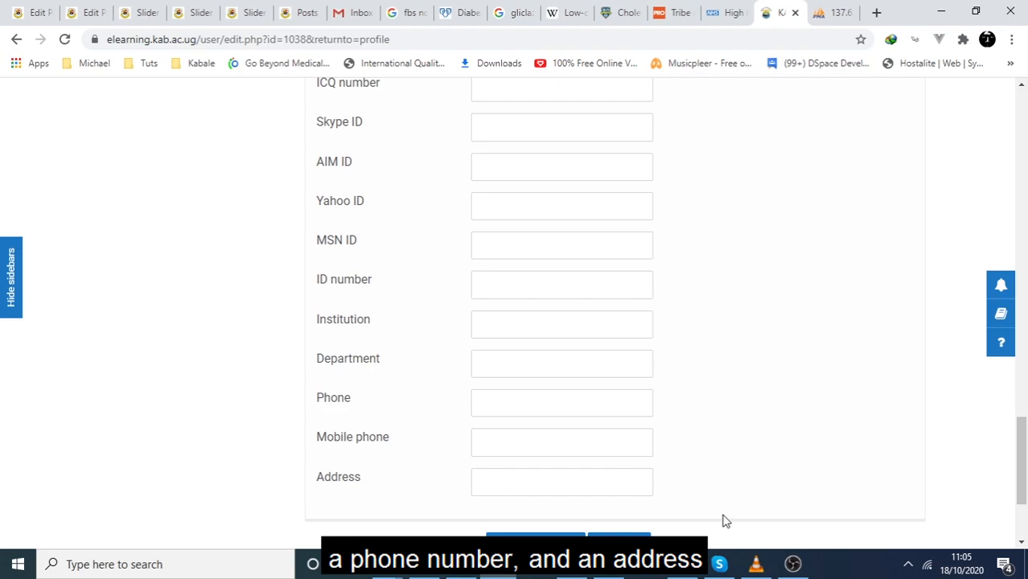
{"action": "scroll", "scroll_direction": "down", "scroll_amount": 3}
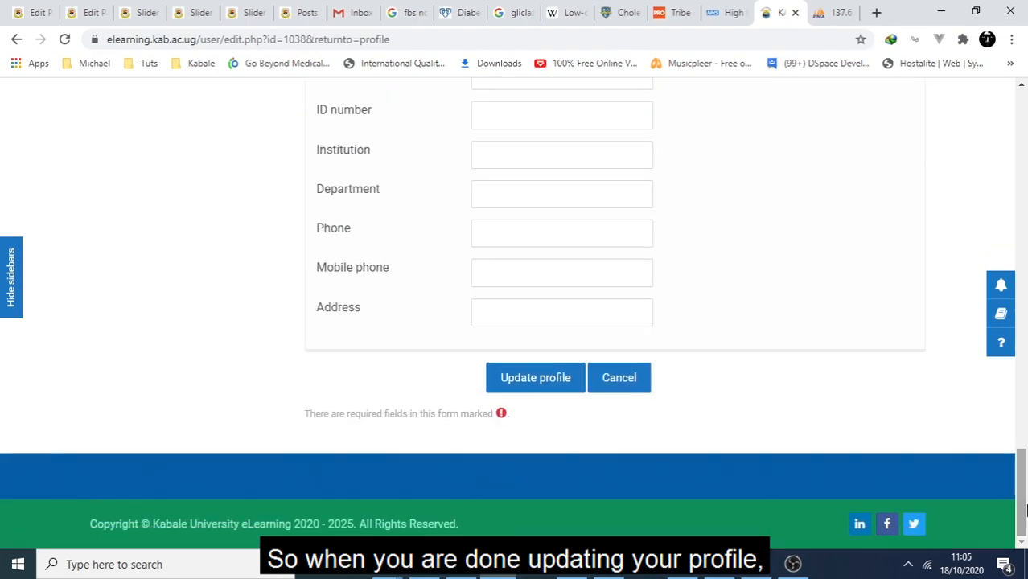
{"action": "mouse_move", "coordinate": [535, 377]}
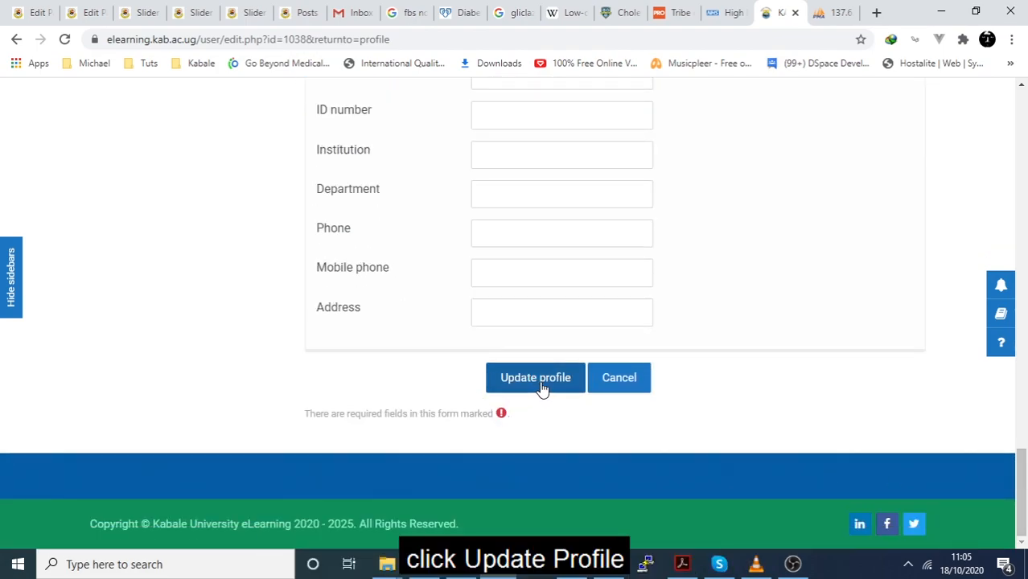
Update the profile and confirm the picture, biography, and swimming and hiking interests appear
{"action": "left_click", "coordinate": [535, 378]}
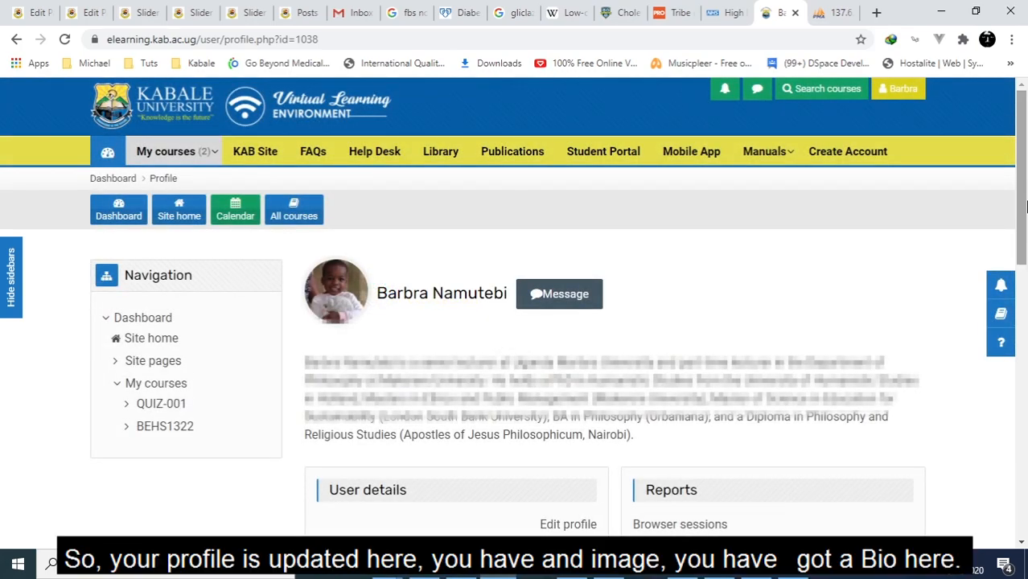
{"action": "scroll", "scroll_direction": "down", "scroll_amount": 3}
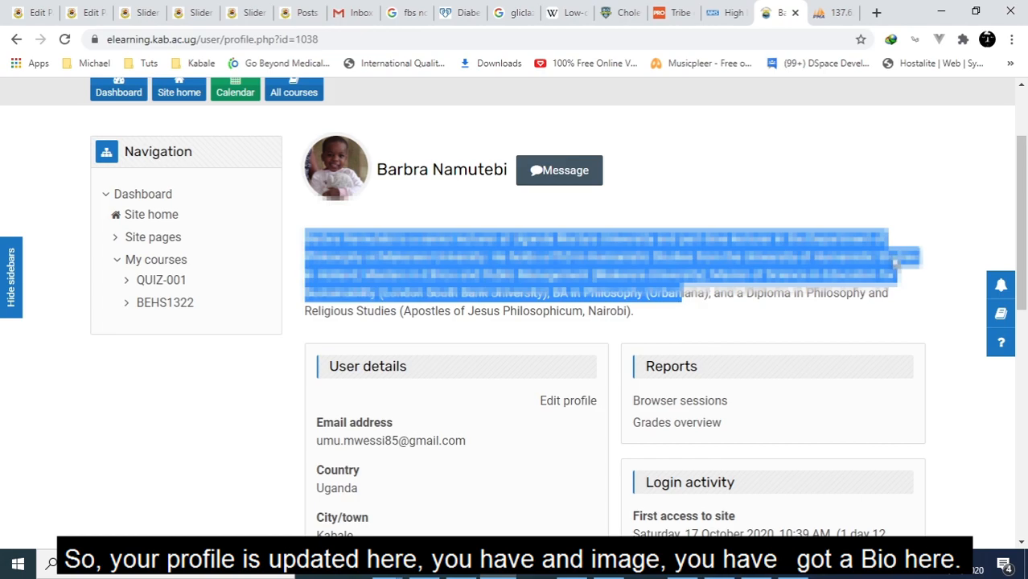
{"action": "scroll", "scroll_direction": "down", "scroll_amount": 3}
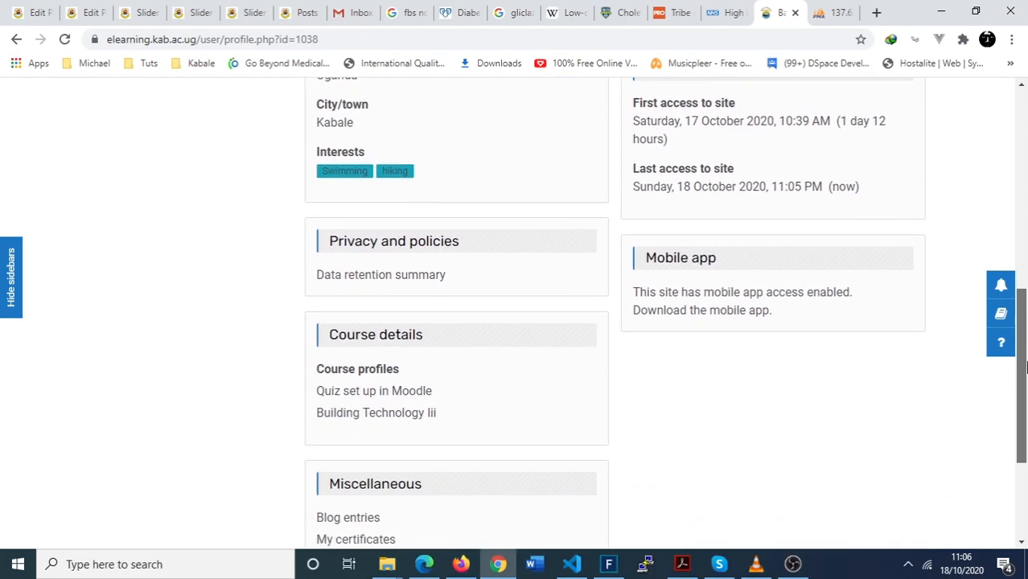